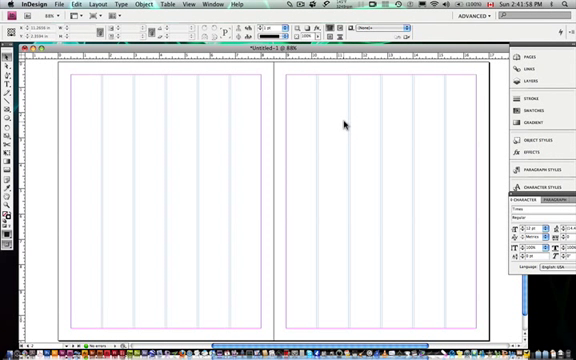
mouse_move(343, 58)
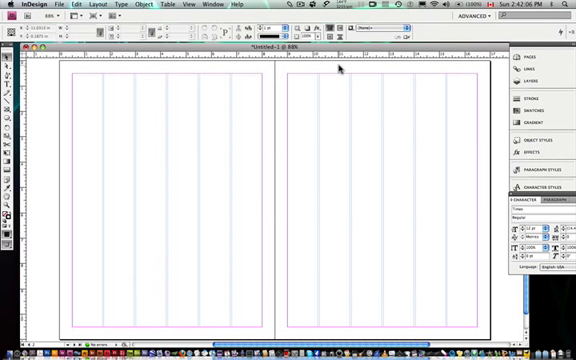
Open the Place dialog from the File menu
click(63, 8)
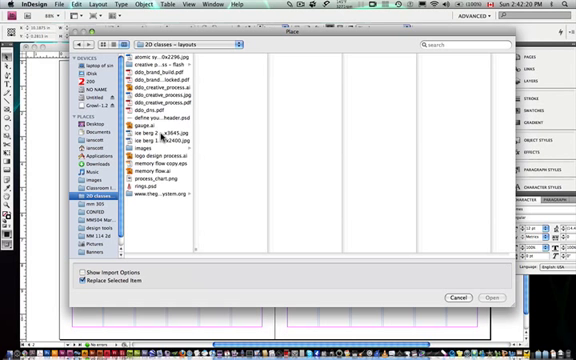
Select the 2400 × 3600 iceberg JPEG with Show Import Options enabled
click(160, 133)
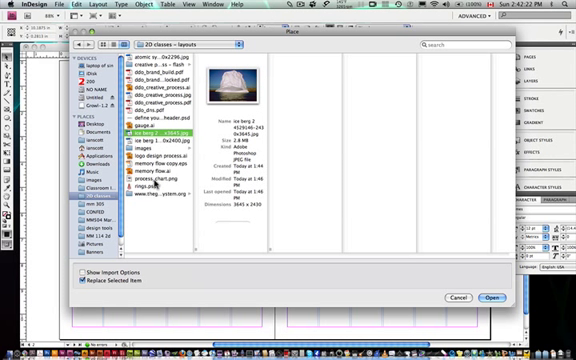
click(155, 140)
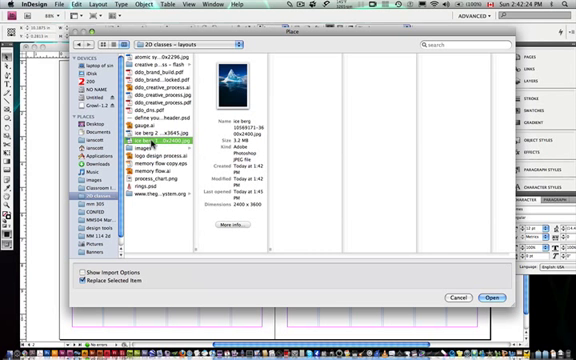
mouse_move(303, 237)
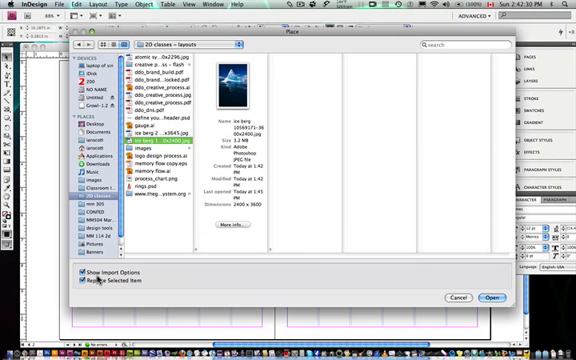
click(83, 272)
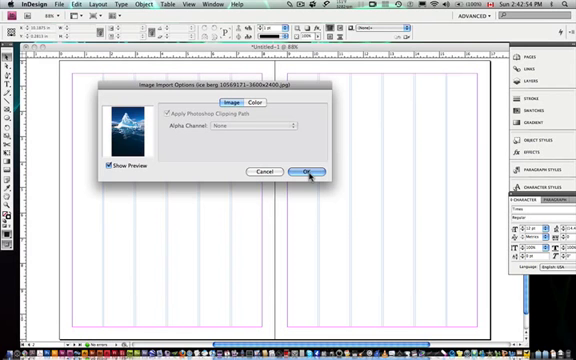
Confirm the iceberg photo's Image Import Options with OK
click(305, 171)
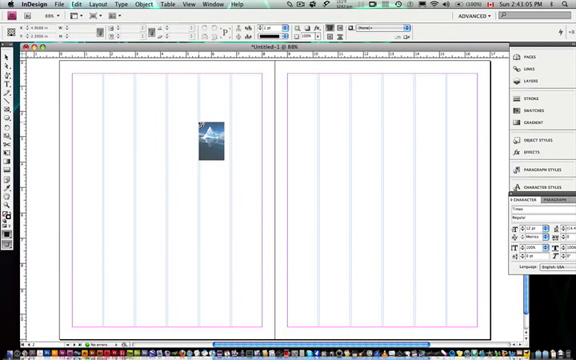
Place the iceberg photo at full size so it fills the left page
drag(205, 145, 227, 165)
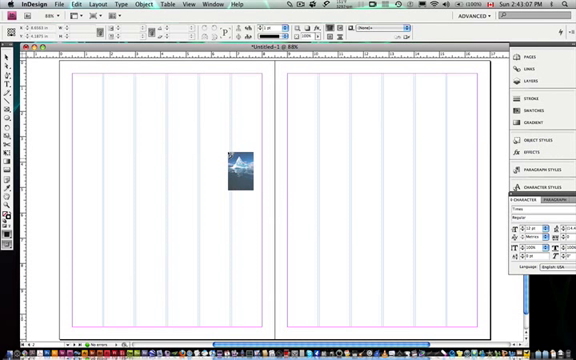
drag(228, 172, 228, 147)
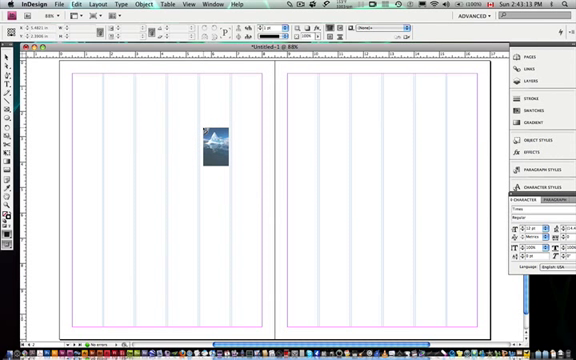
drag(225, 150, 125, 110)
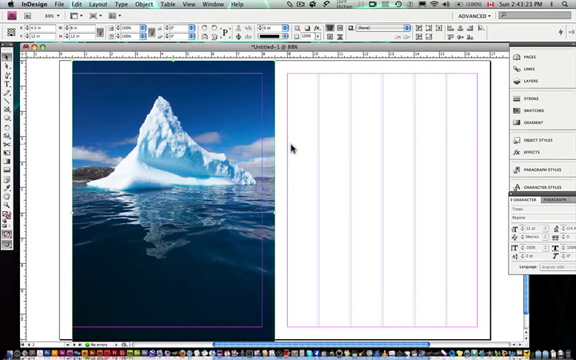
Undo the full-page placement, place the photo in a smaller frame, then undo that too
key(cmd+z)
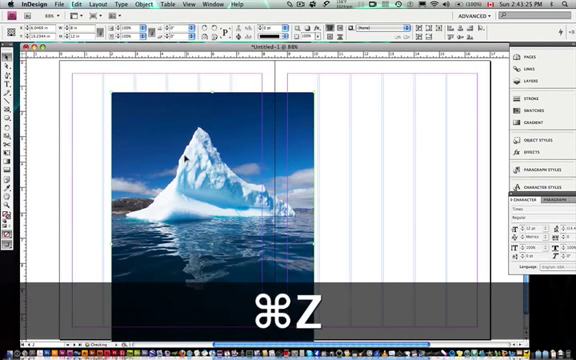
key(cmd+z)
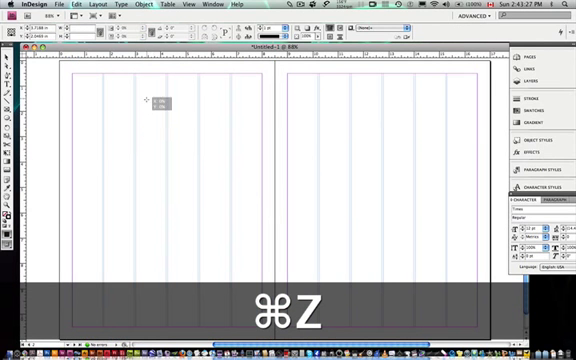
drag(148, 100, 238, 200)
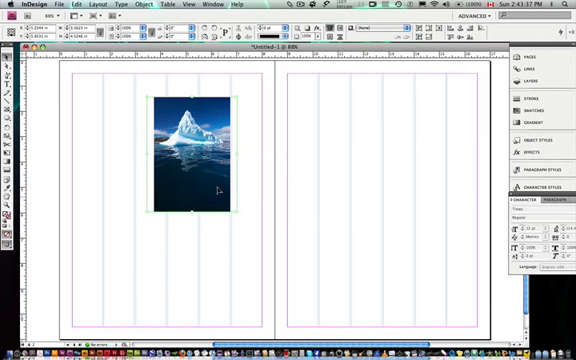
key(cmd+z)
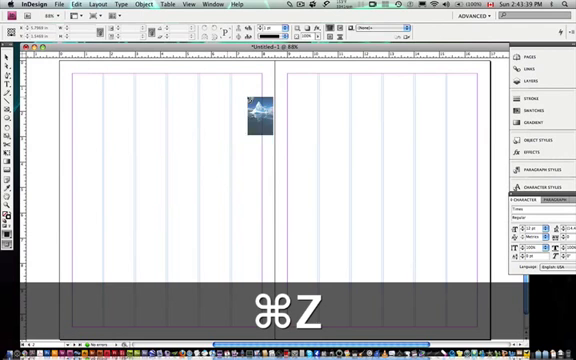